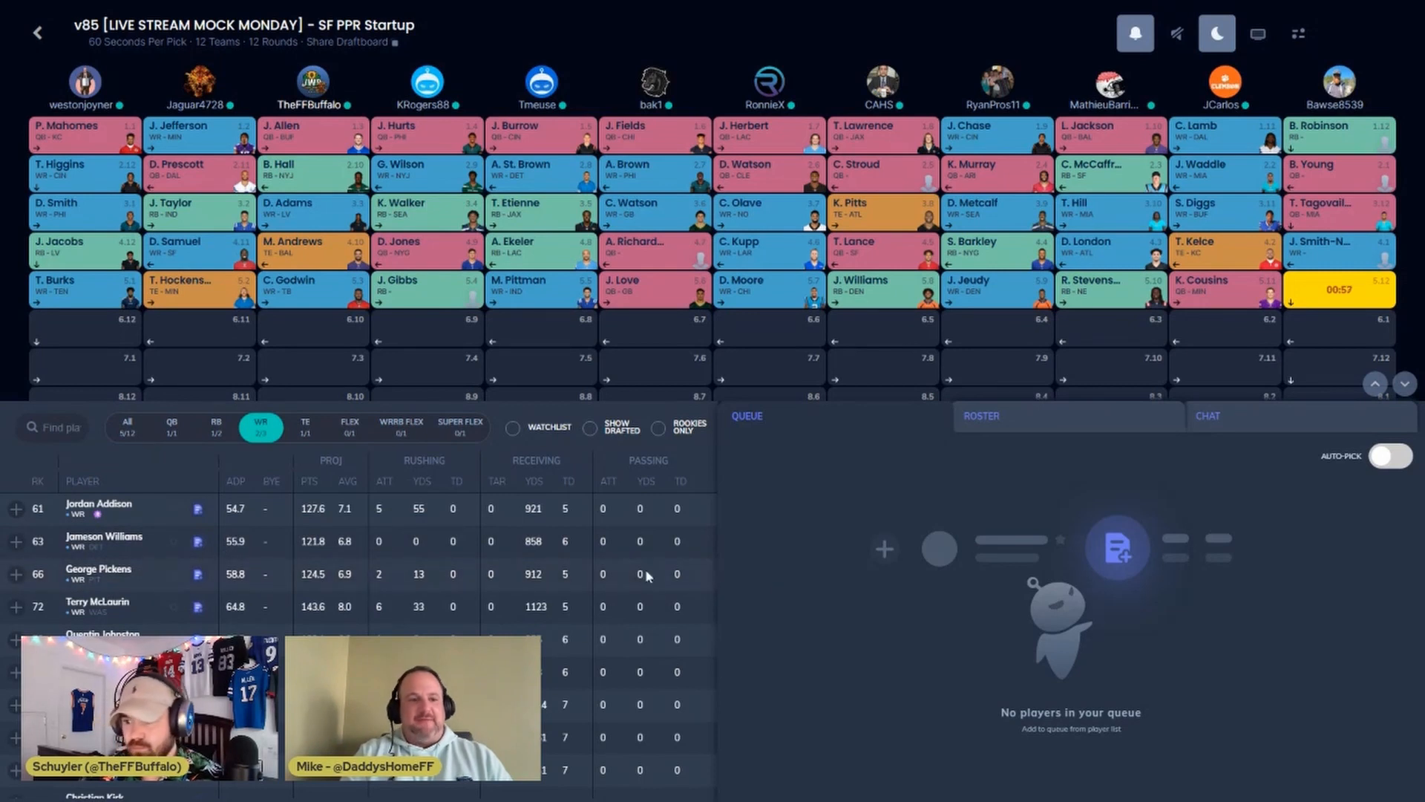
Step: Show available players of all positions in the player list as round 6 begins
click(127, 428)
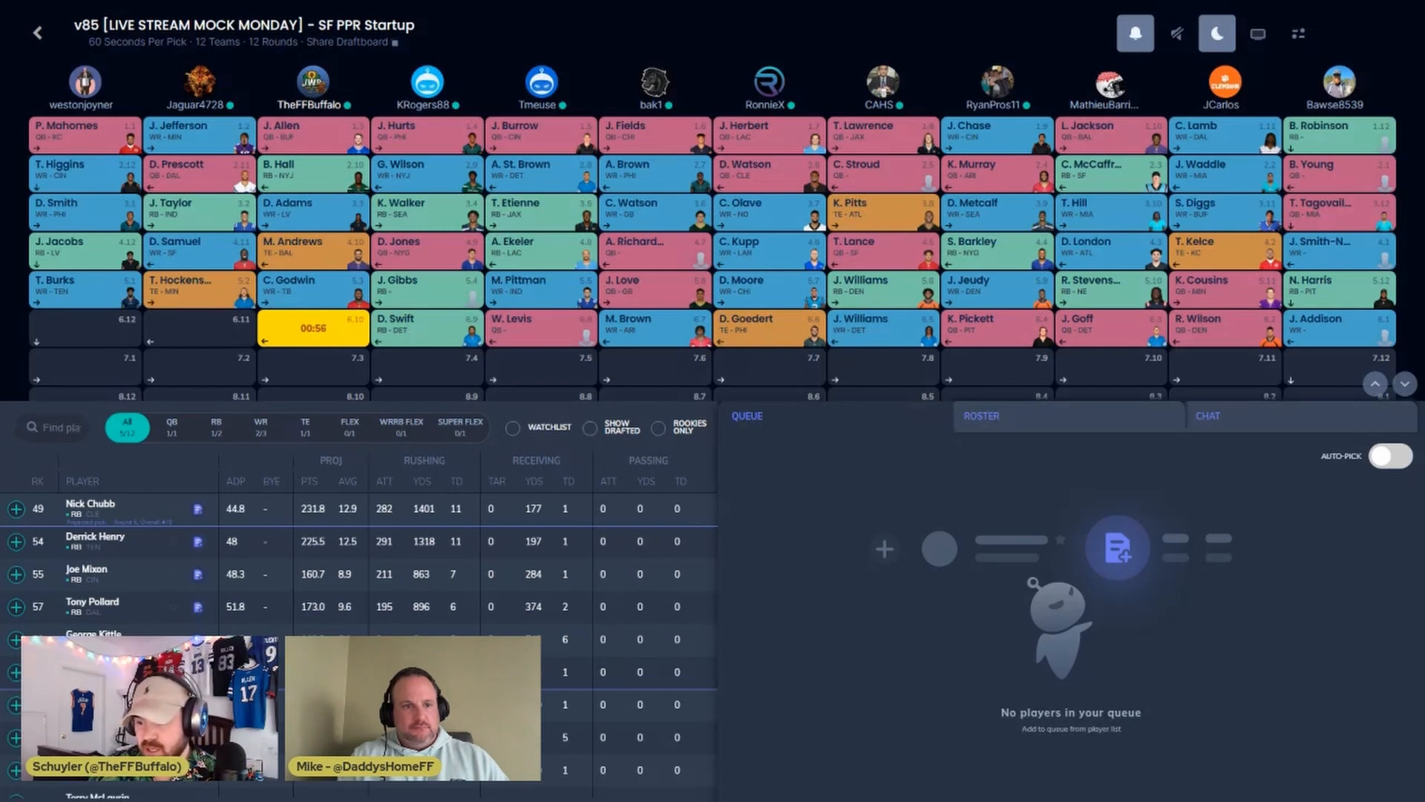
Step: Browse the RB, WR and QB position filters, leaving available quarterbacks listed
click(215, 427)
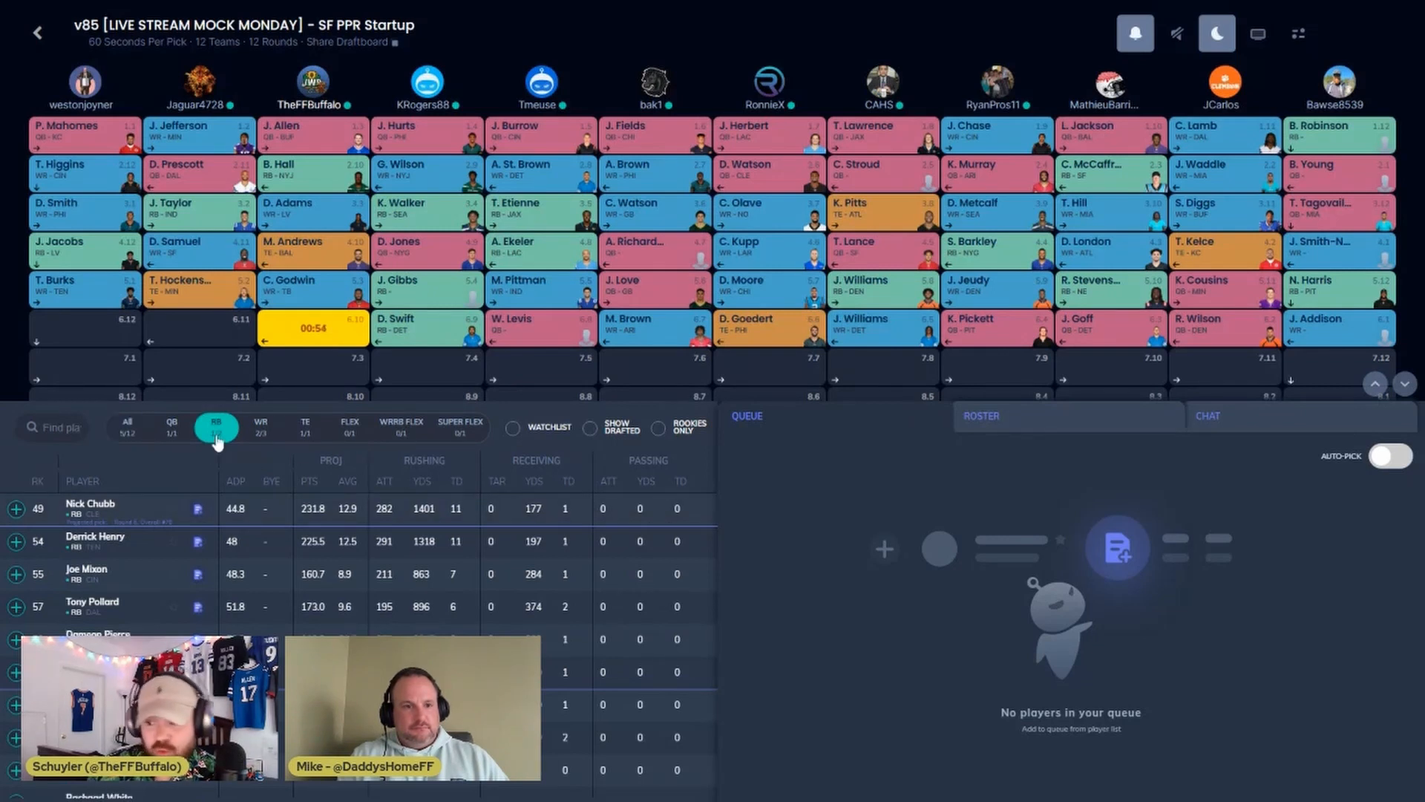
click(260, 427)
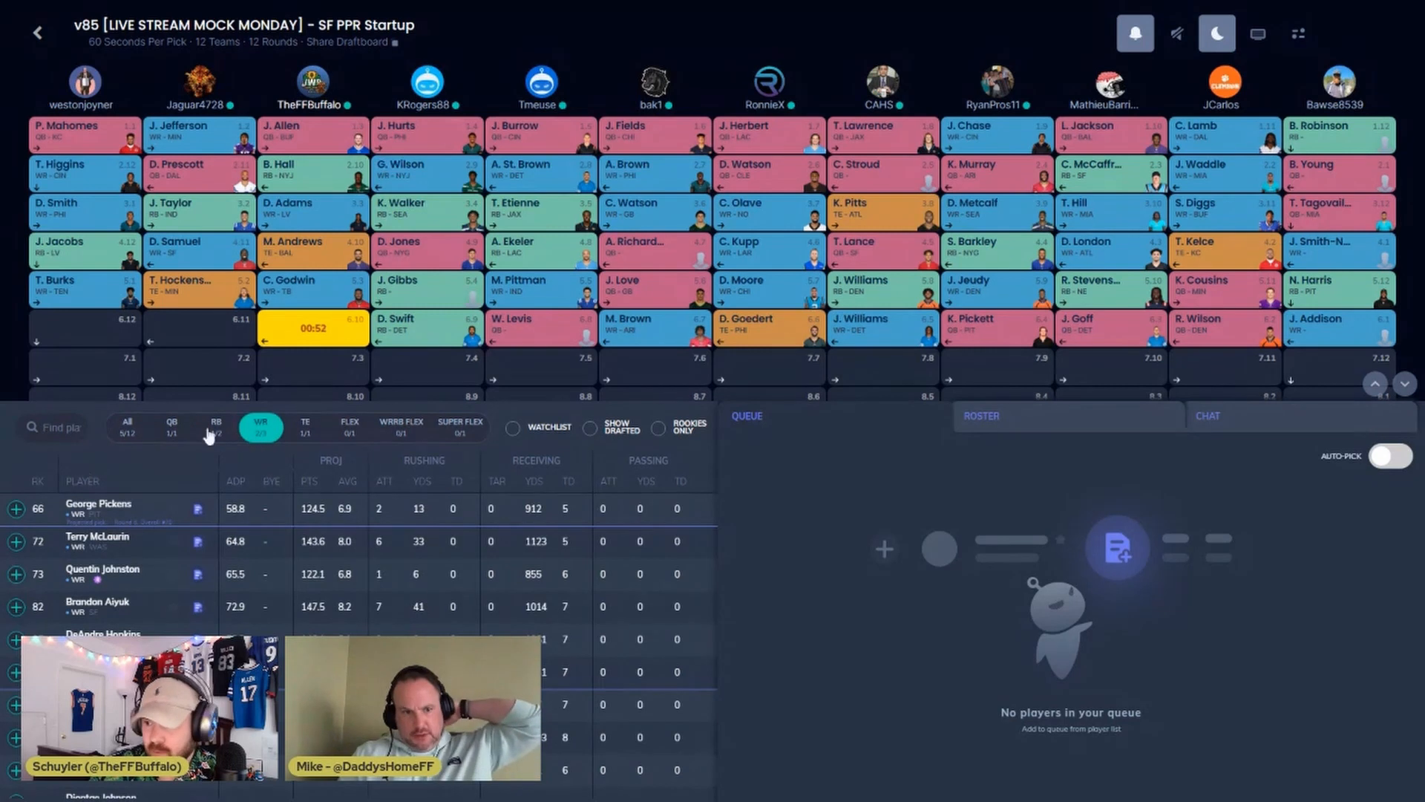
click(1297, 34)
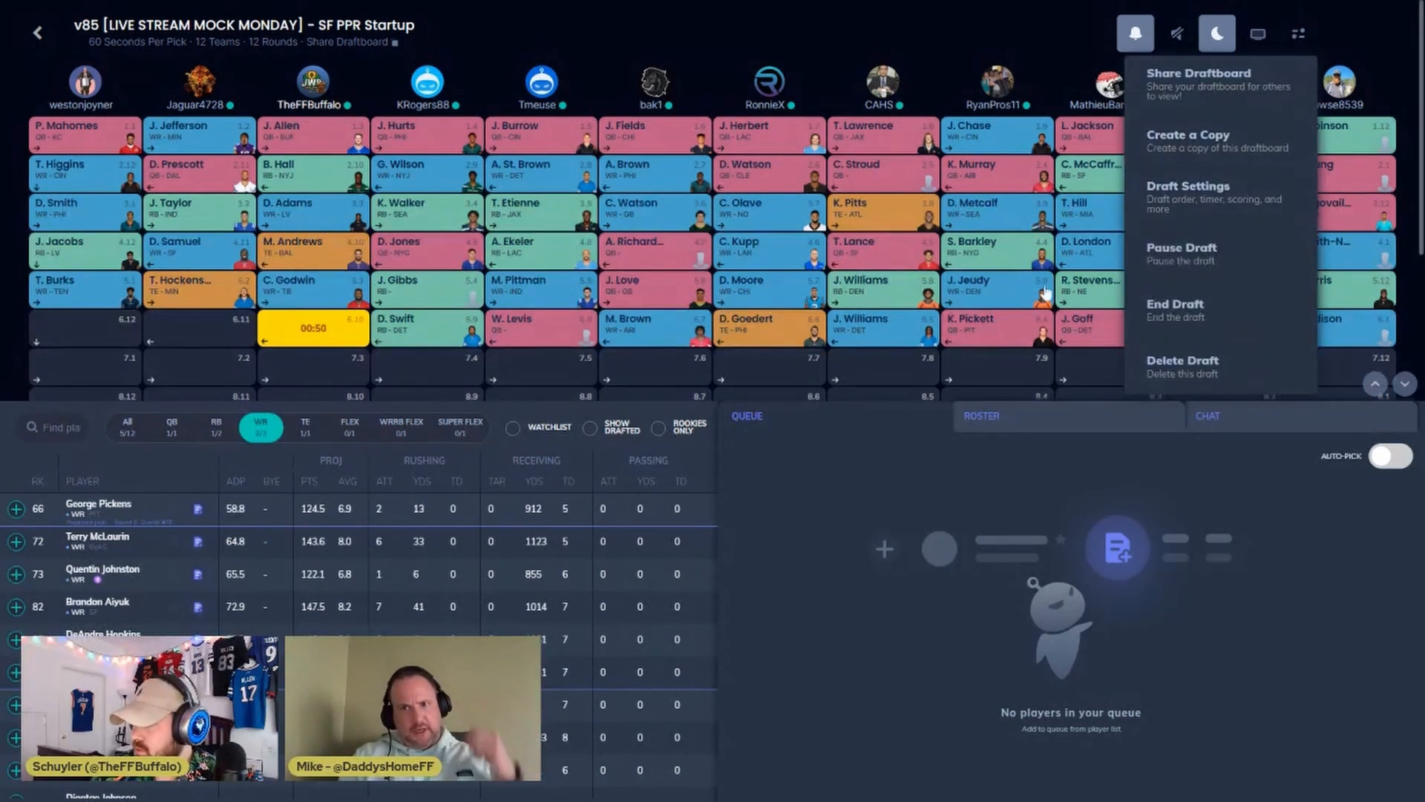
click(171, 426)
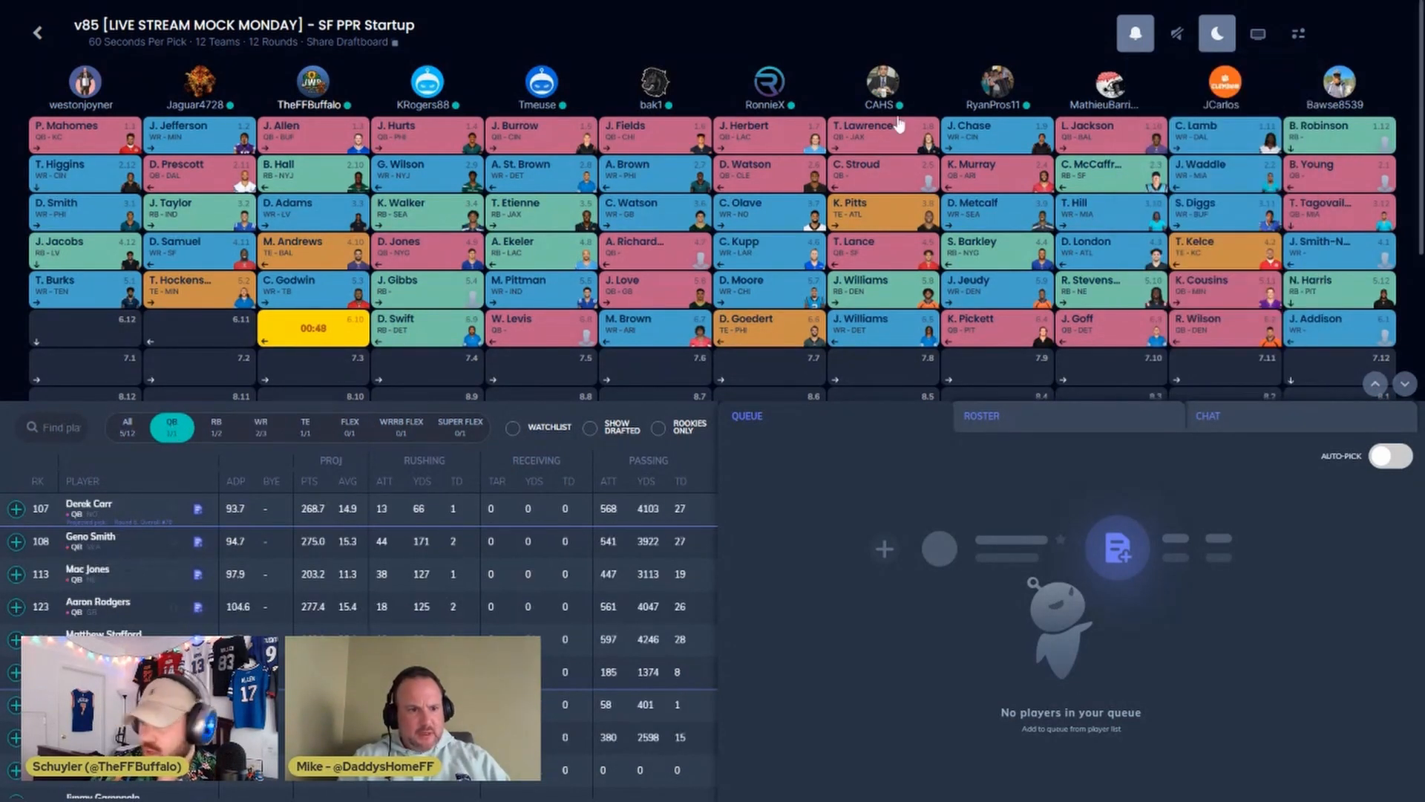
click(1298, 34)
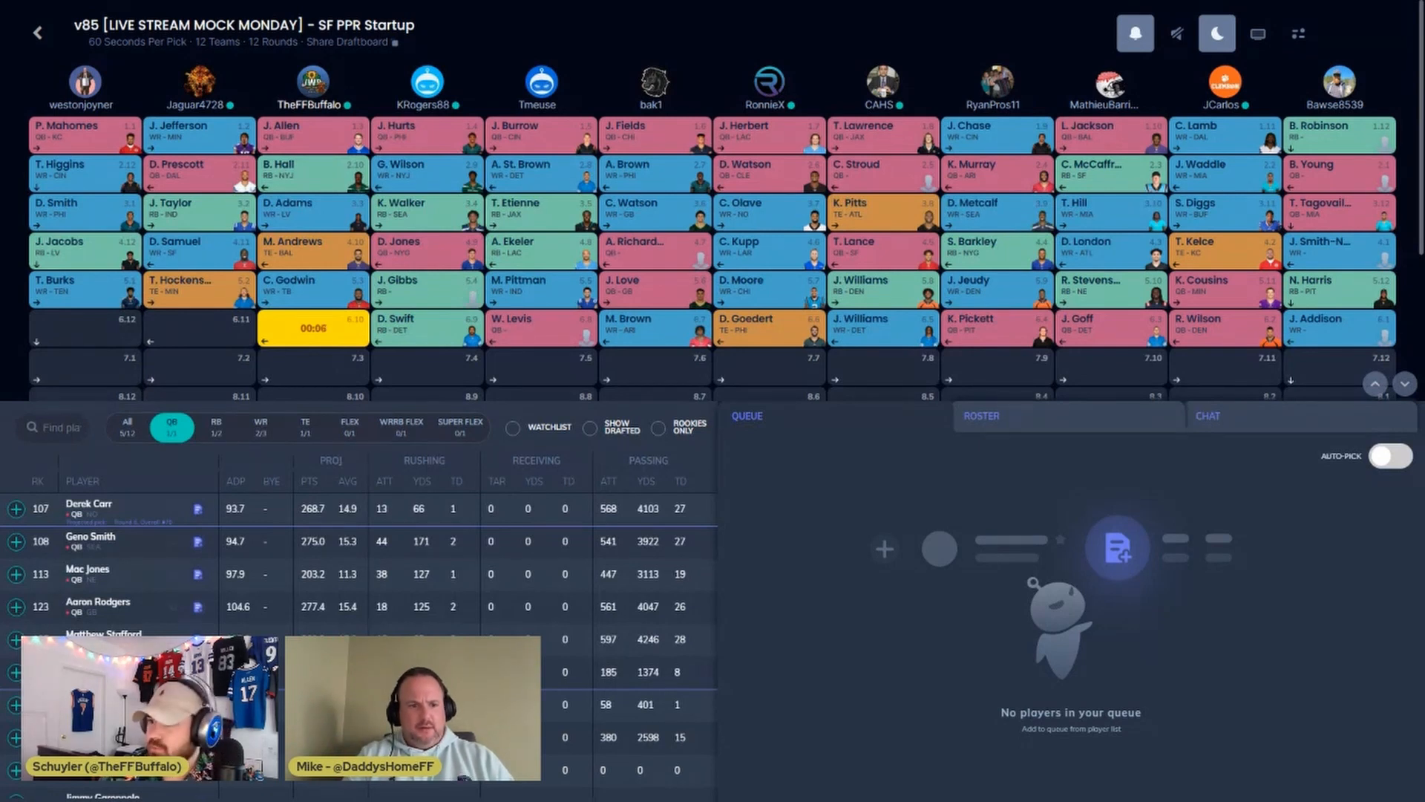
Step: Pause the draft for everyone from the commissioner options with pick 6.10 on the clock
click(1297, 35)
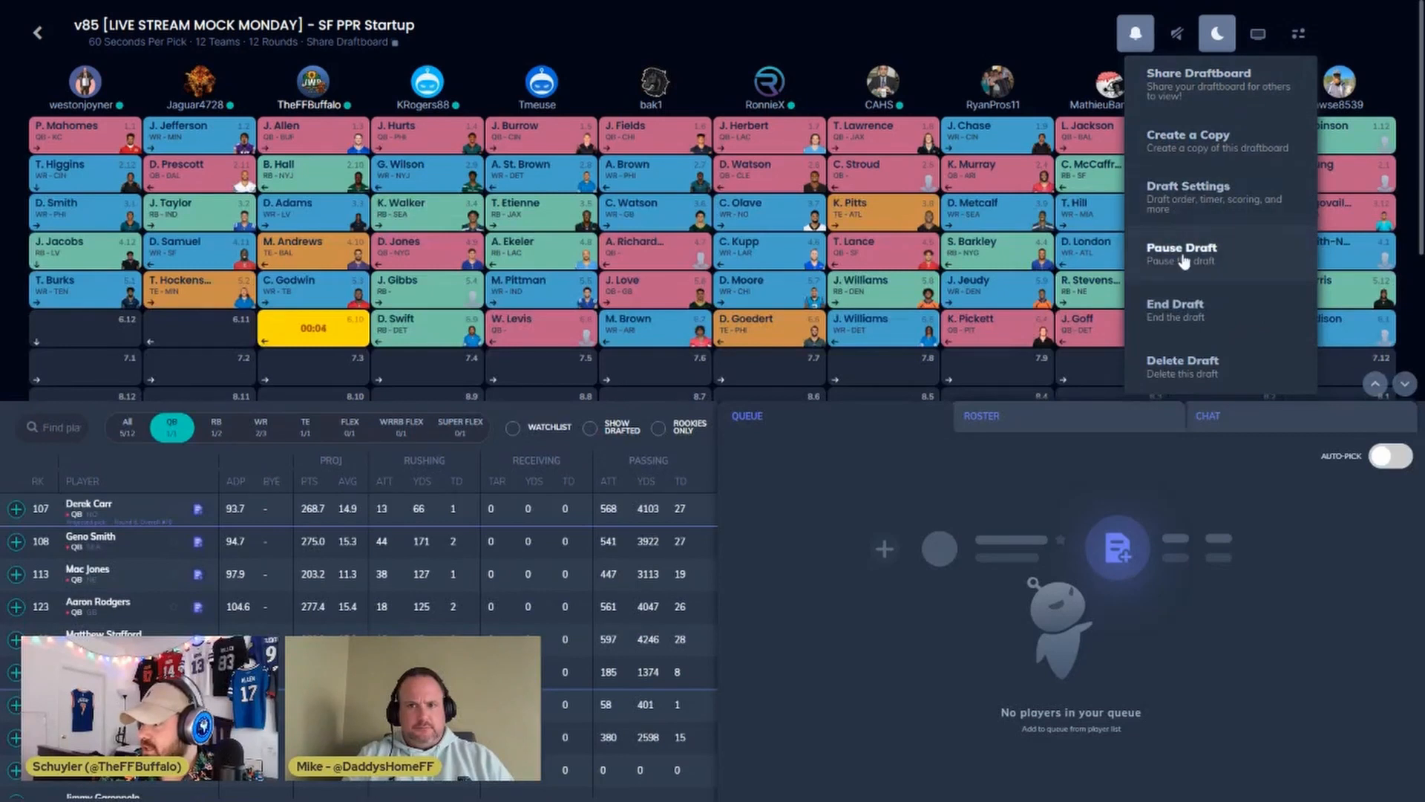
click(1180, 254)
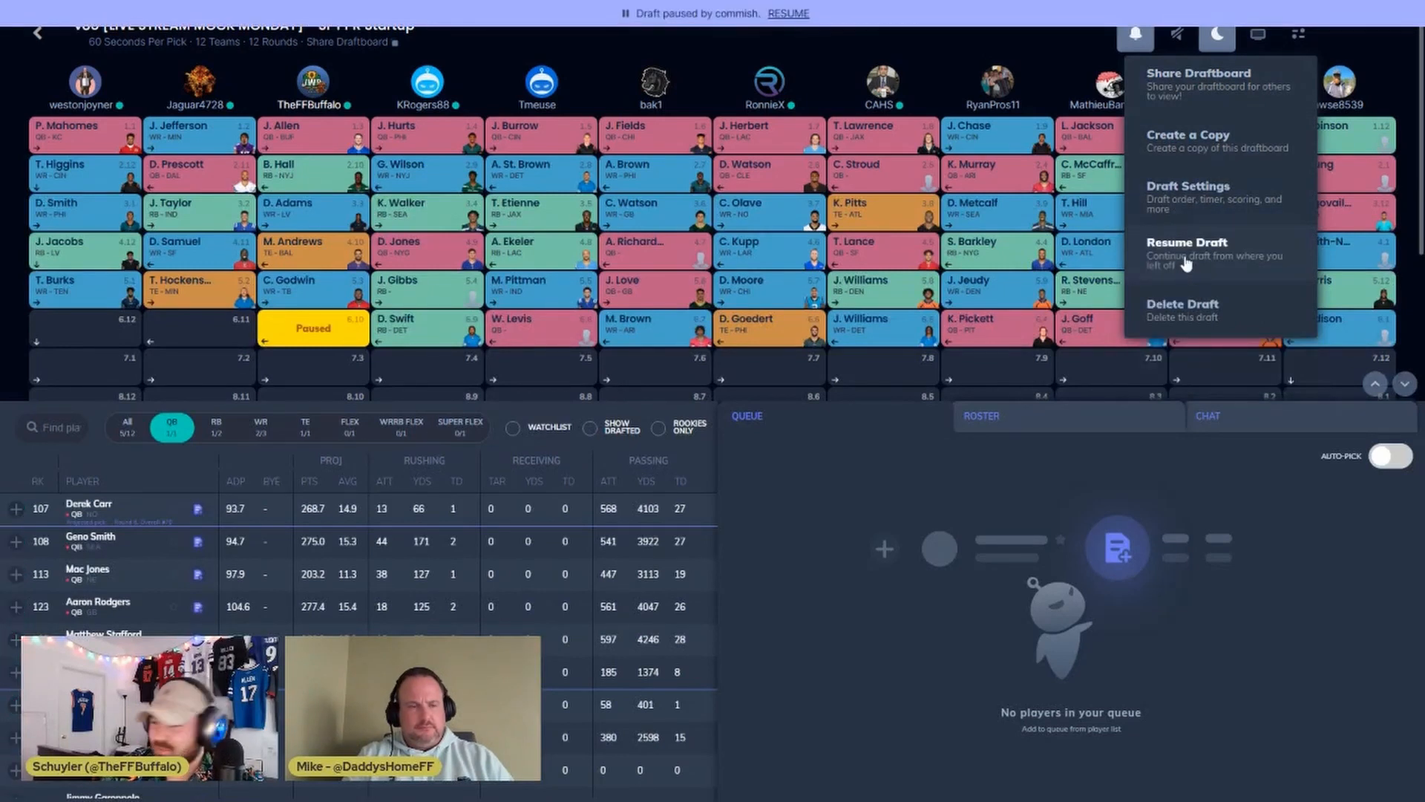